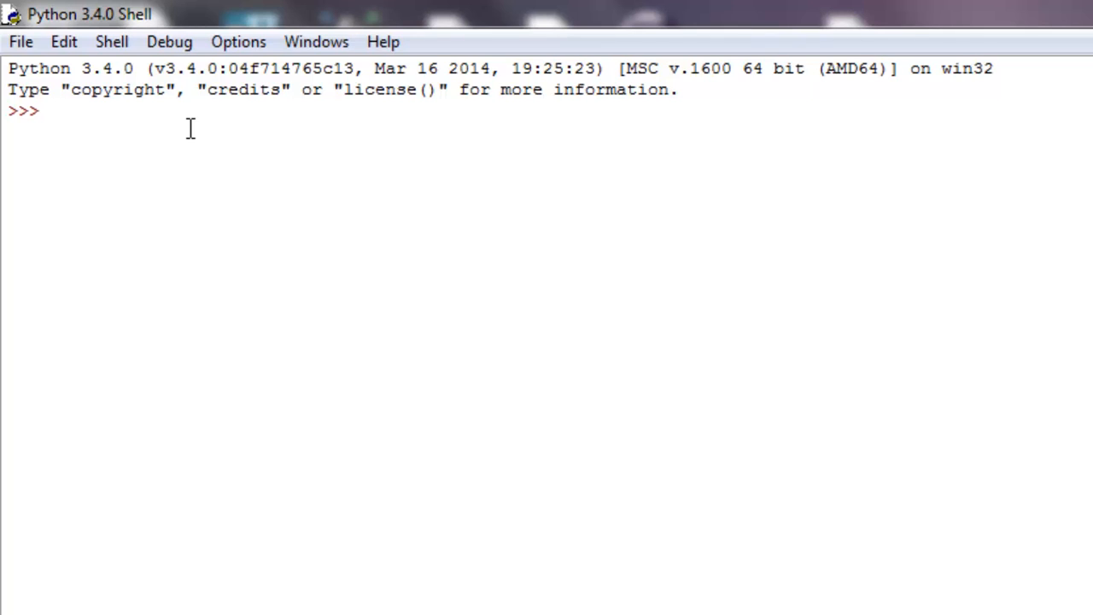
Step: Define things = ('cars', 'computers', 'dog', 'room') at the shell prompt
left_click(49, 110)
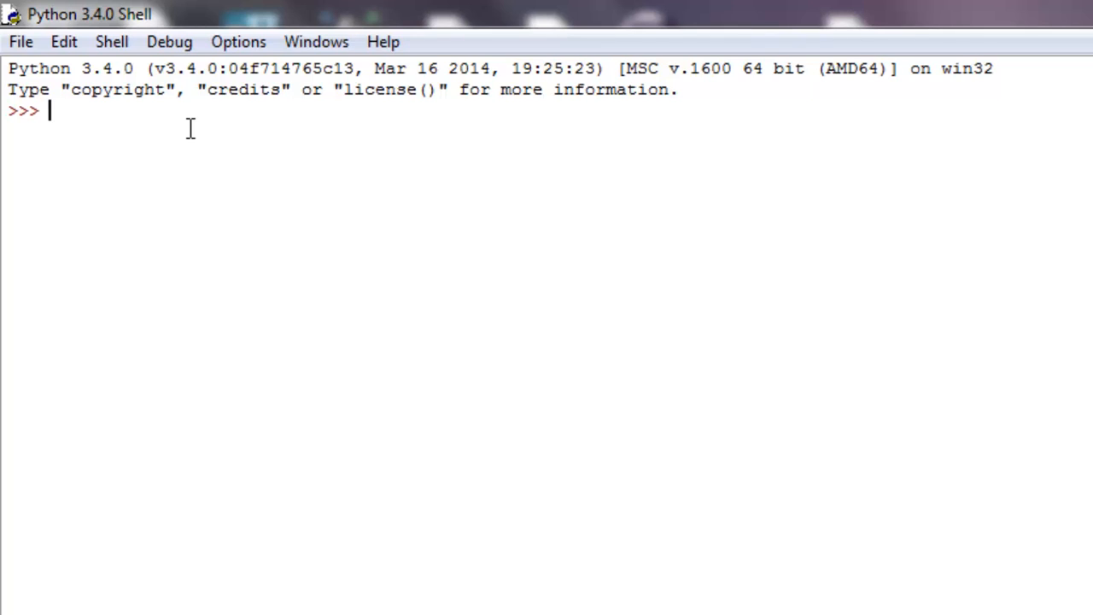
type("thin")
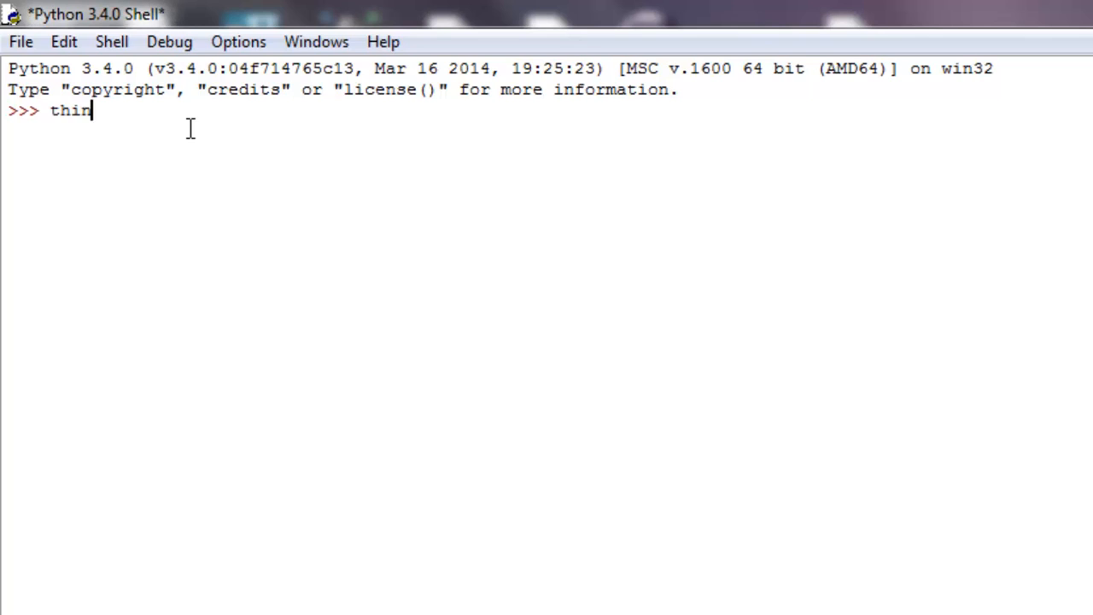
type("gs =")
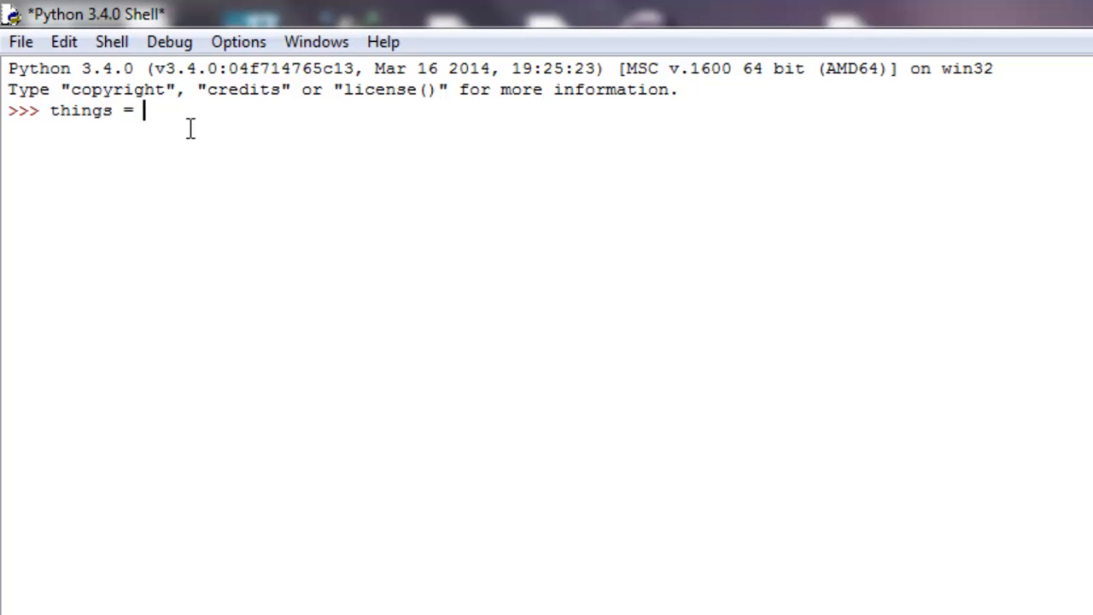
type("()")
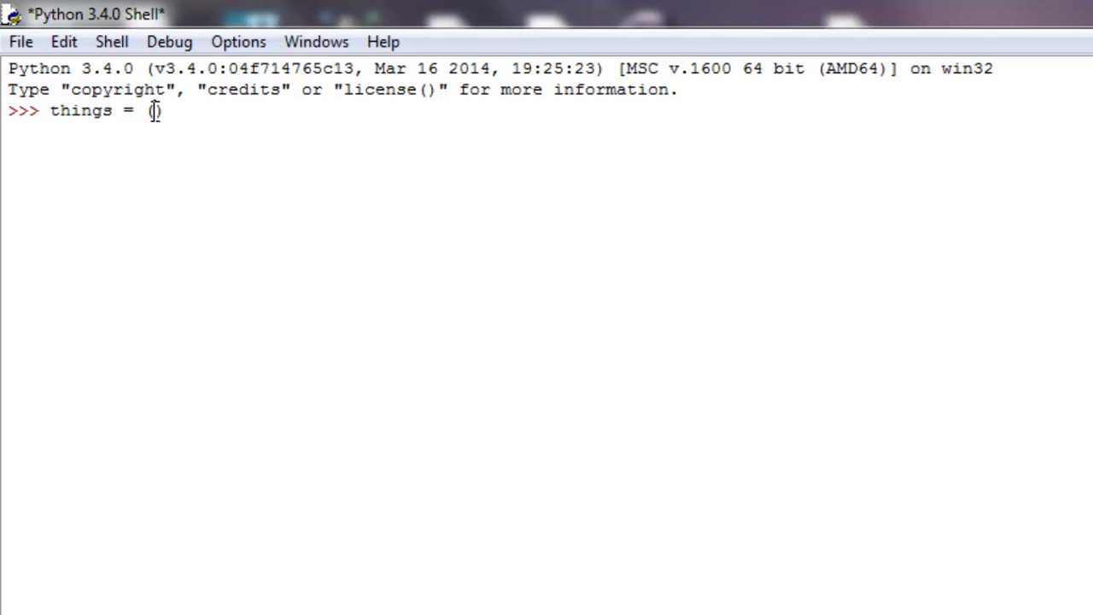
type("'cars',")
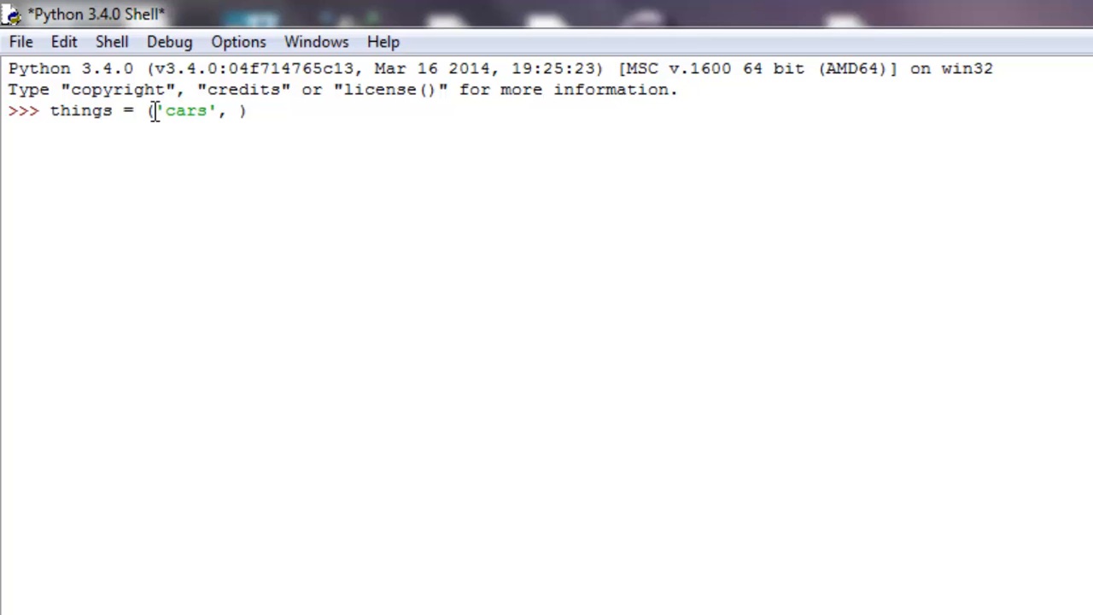
type("'computer")
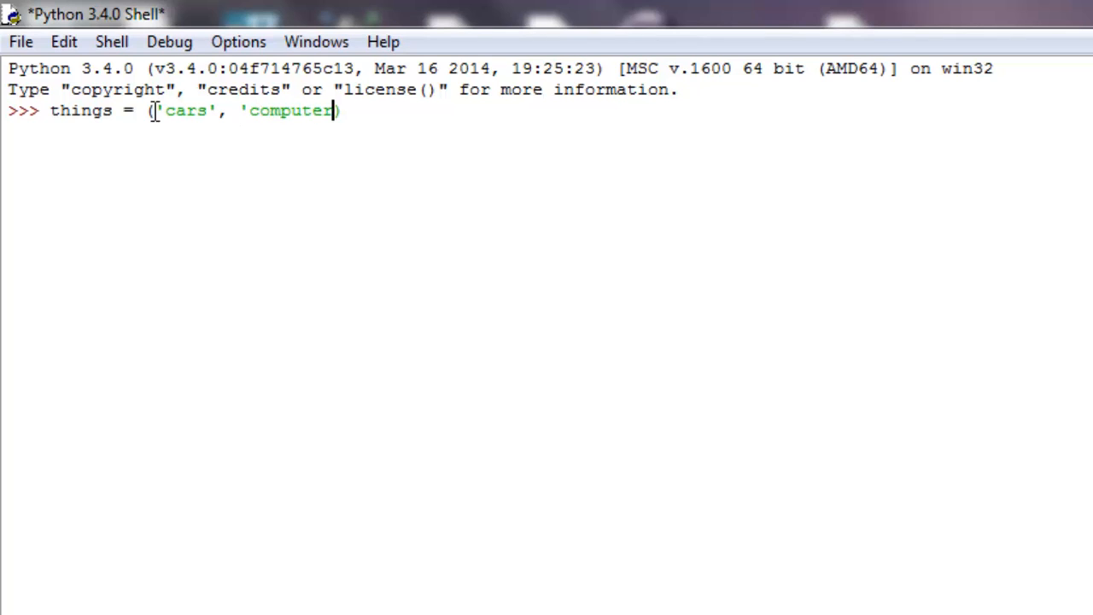
type("s',")
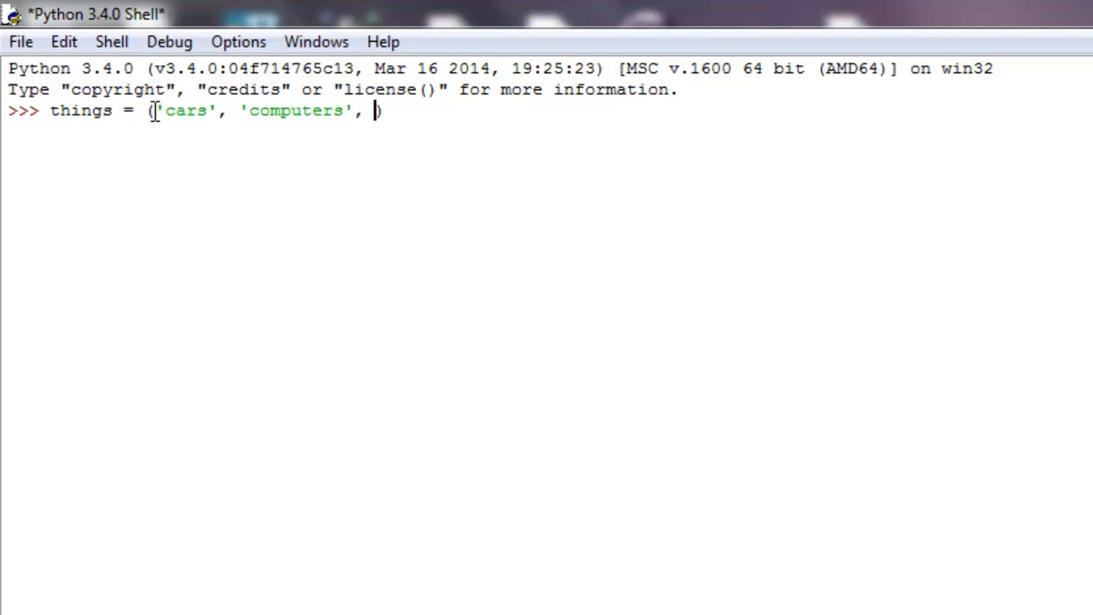
type("'dog'")
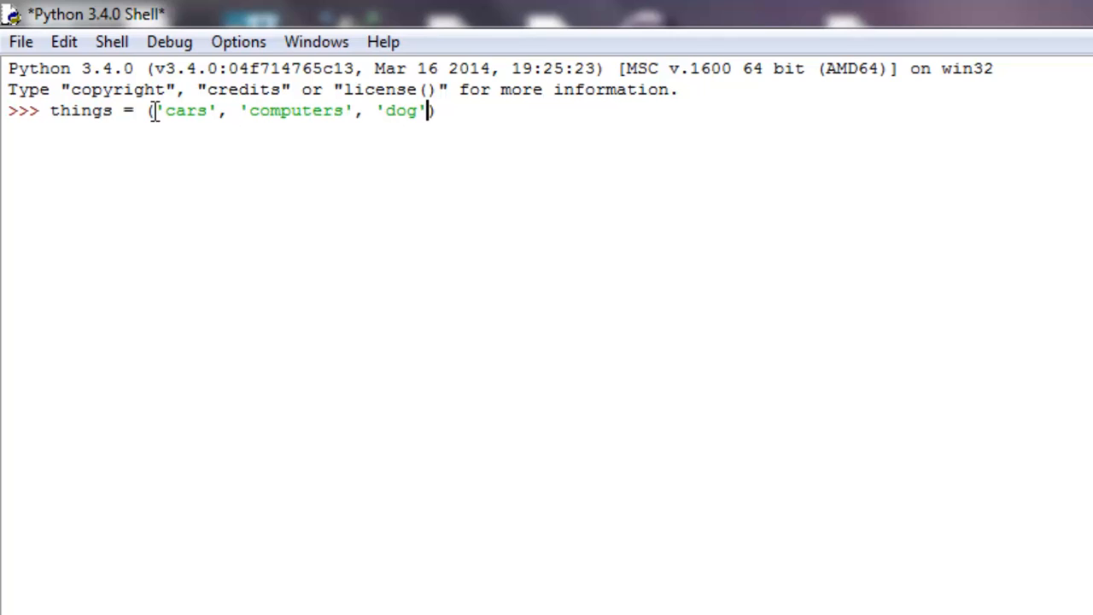
type(", r")
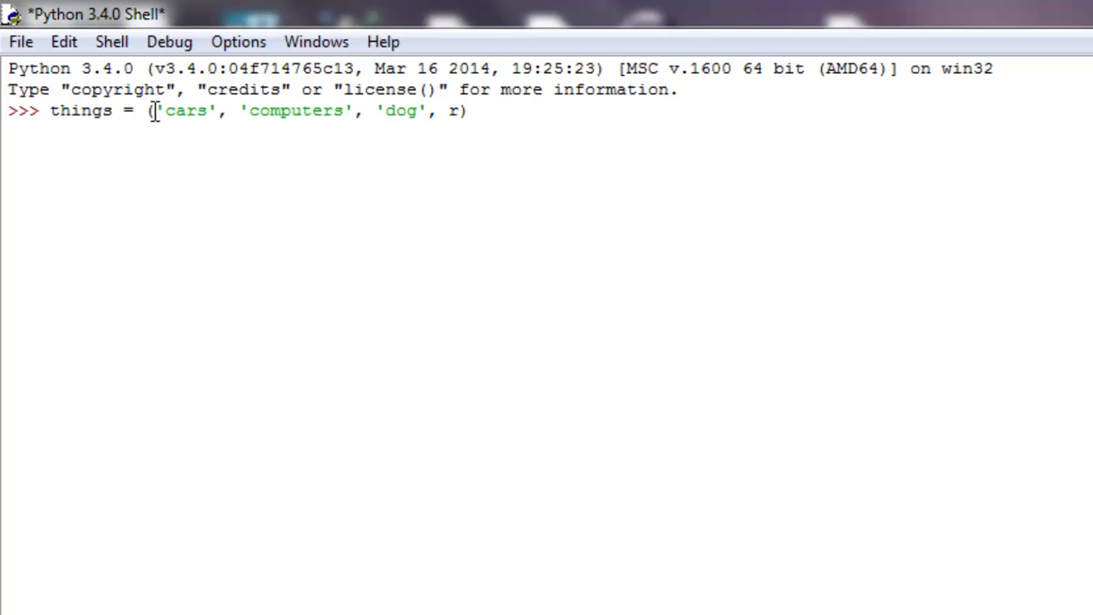
type("'room'")
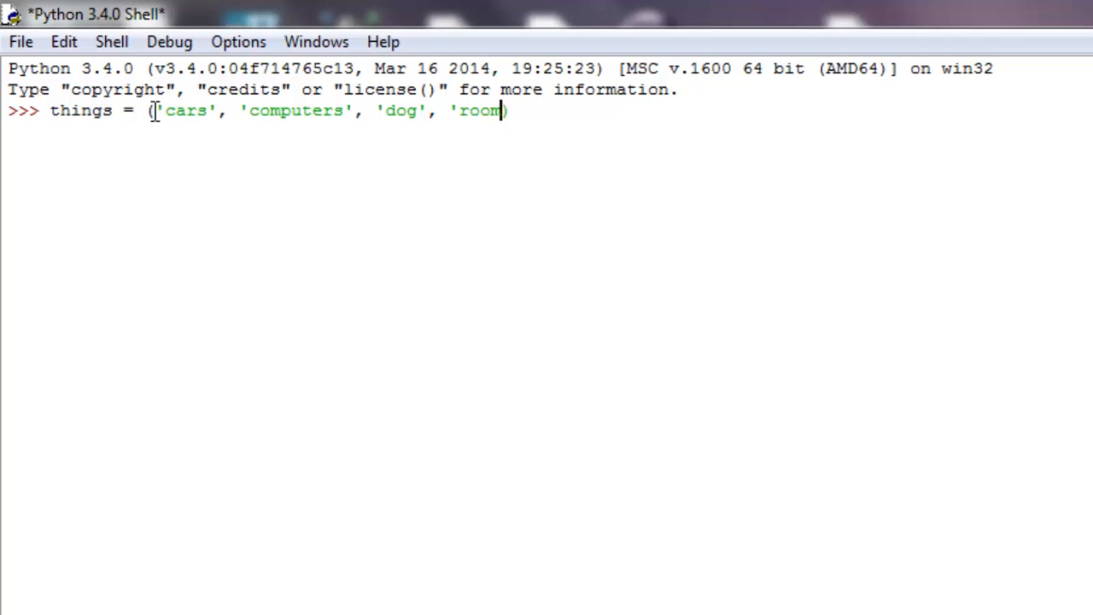
type("')")
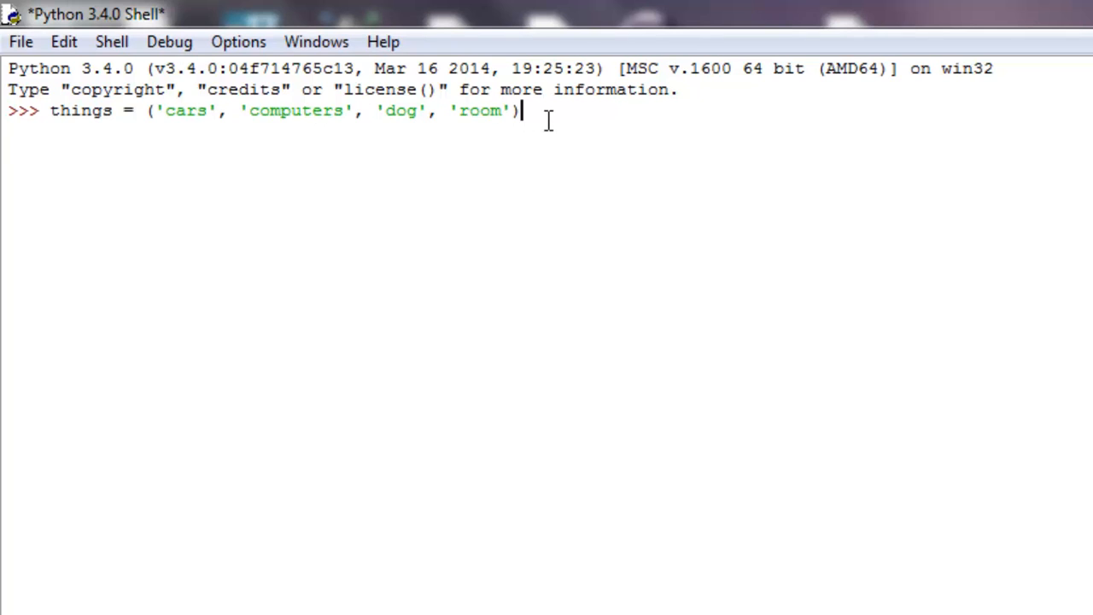
type("things")
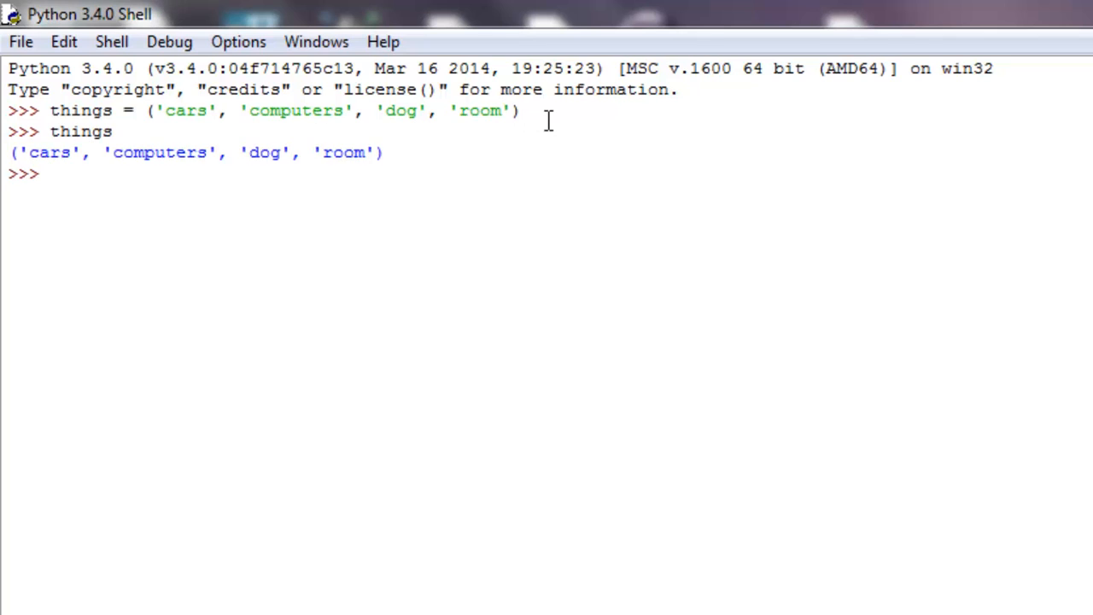
mouse_move(173, 156)
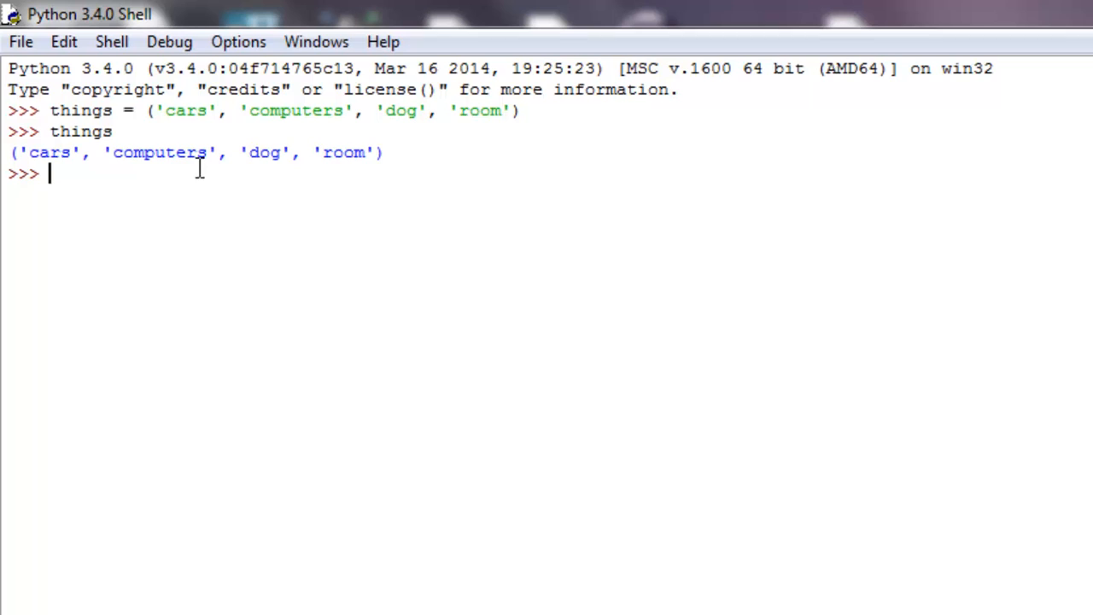
Step: Evaluate things and things[1], which returns 'computers'
type("thing")
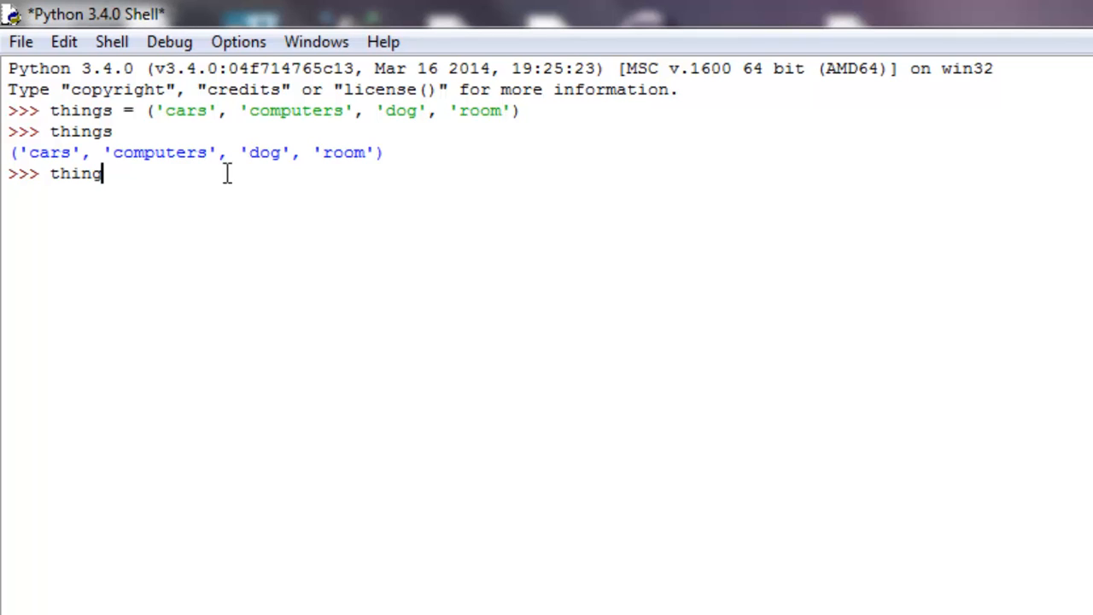
type("[1")
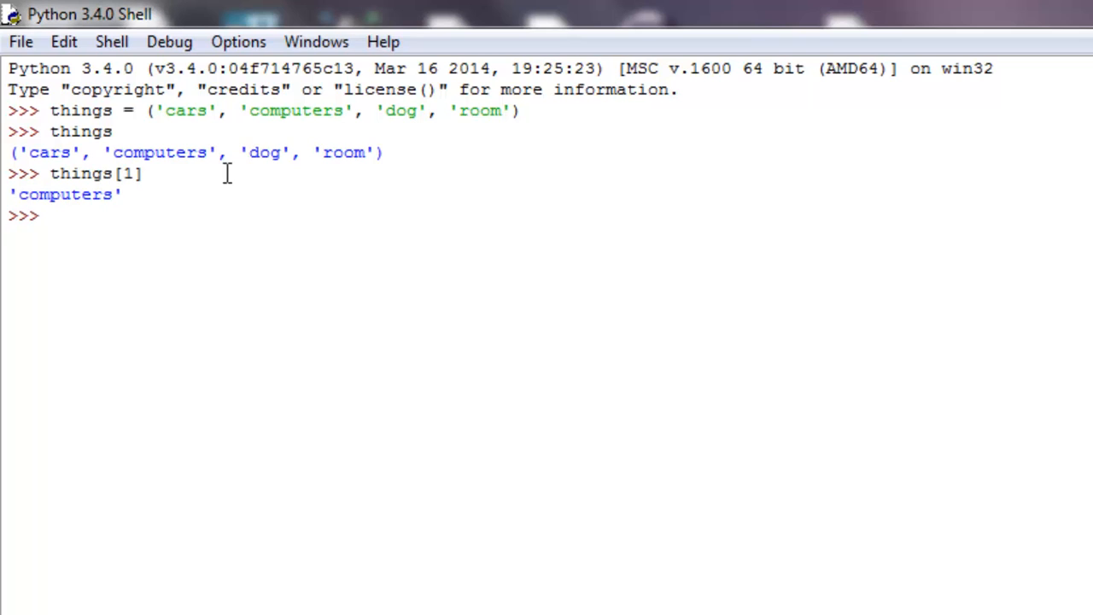
left_click(49, 215)
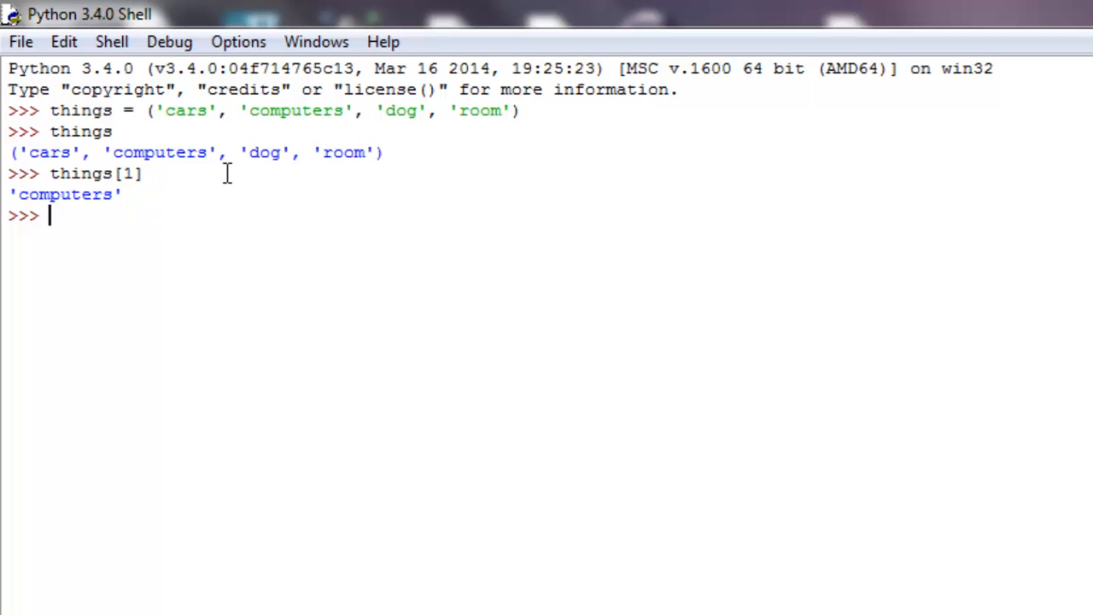
mouse_move(372, 175)
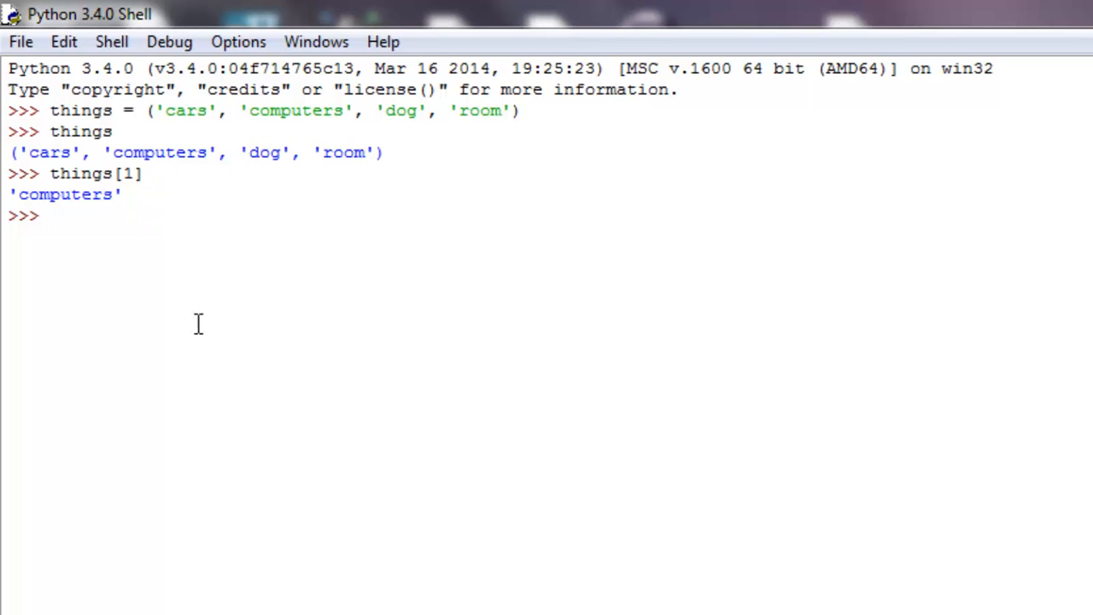
Step: Evaluate things[-3] ('computers') and len(things), which gives 4
type("thing")
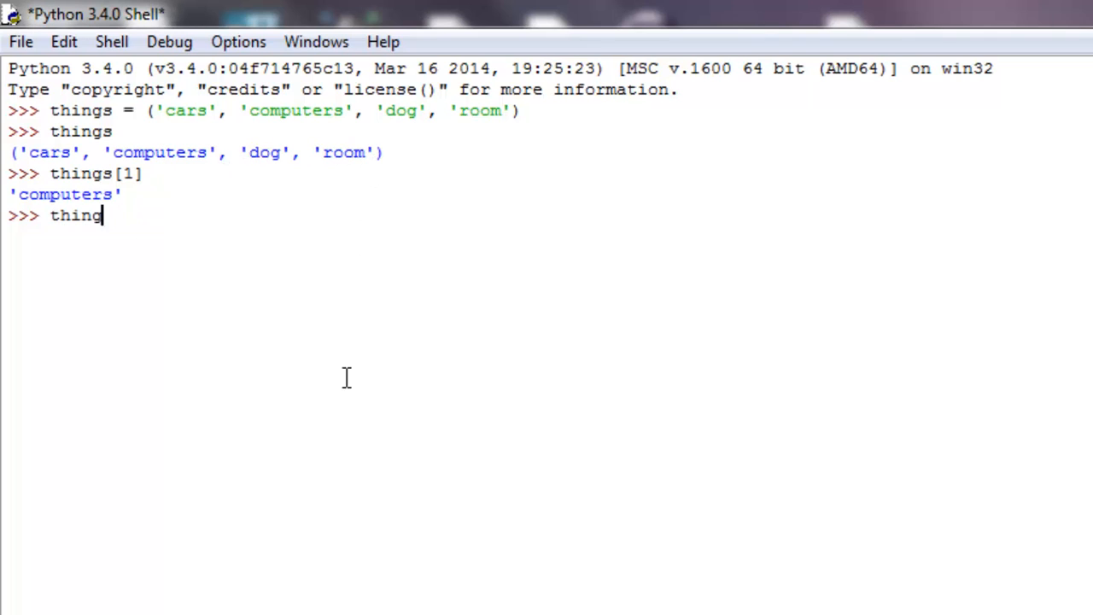
type("s[")
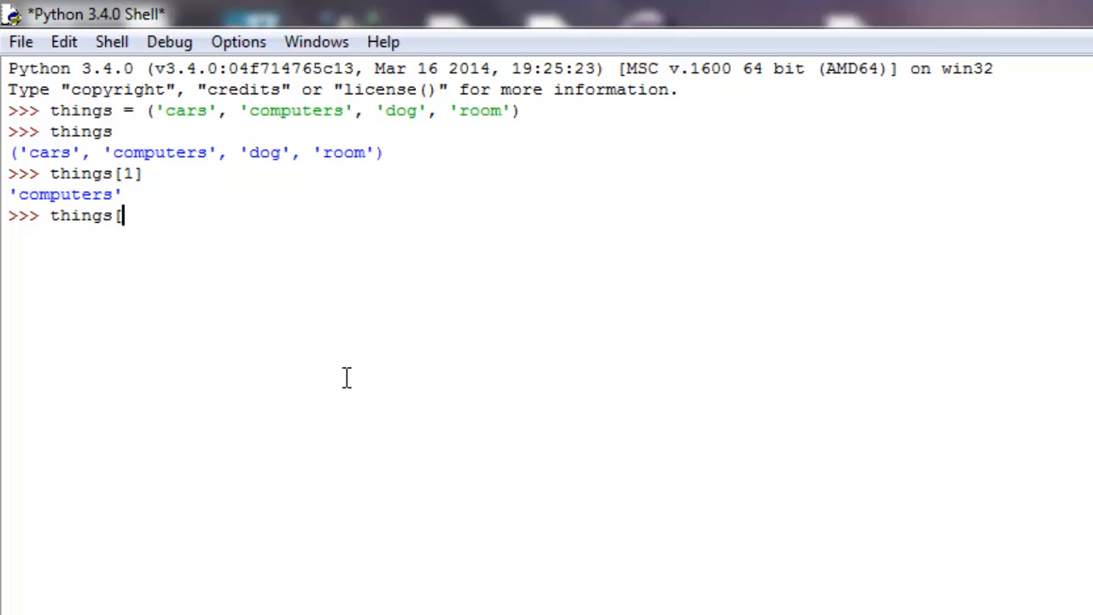
type("-3")
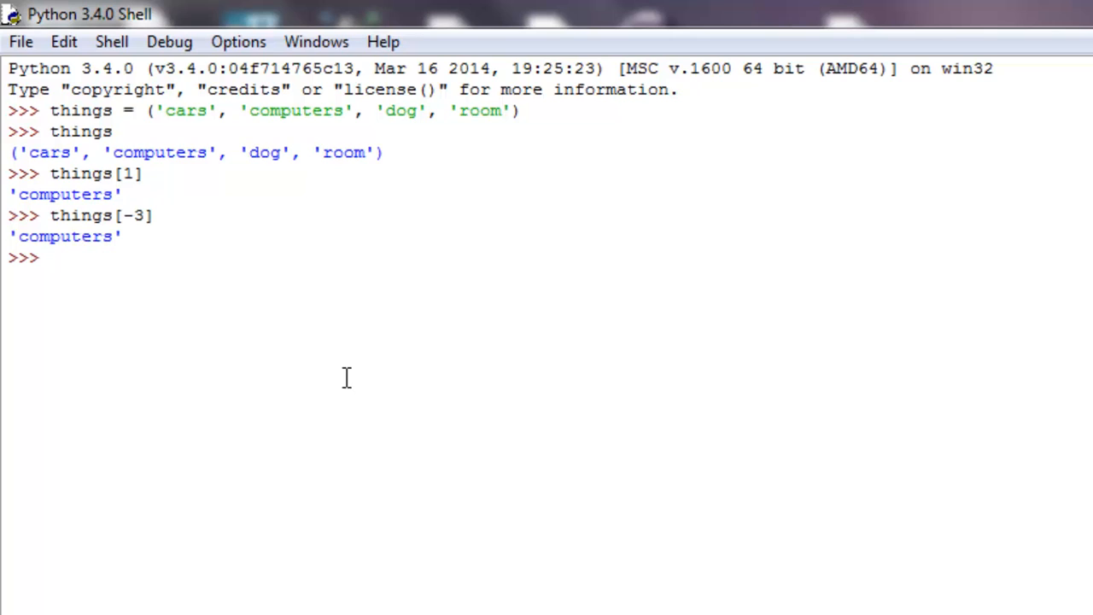
type("leng")
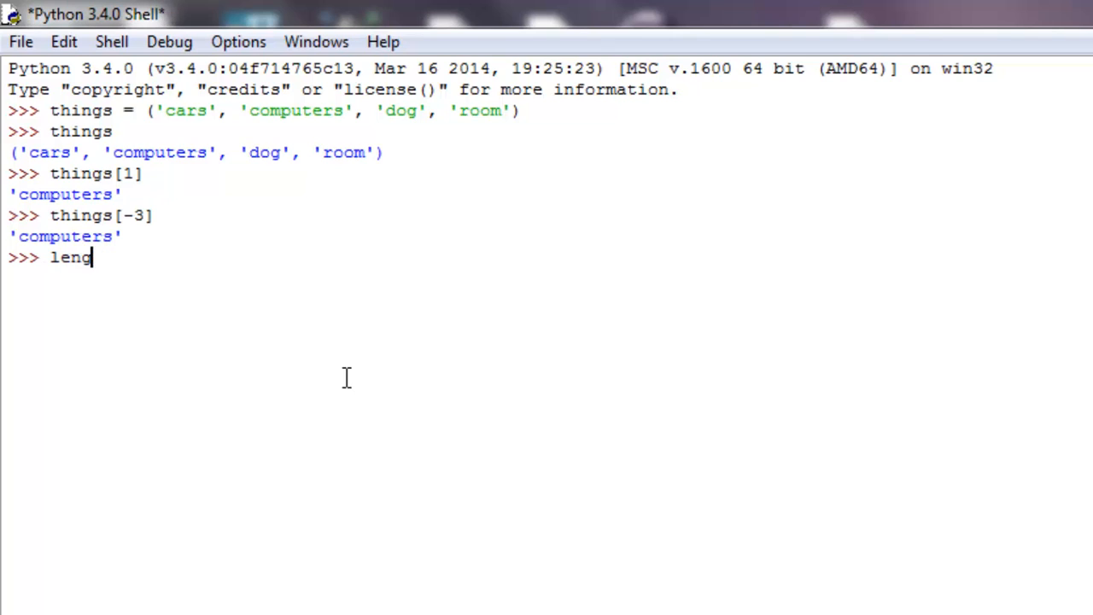
type("(things")
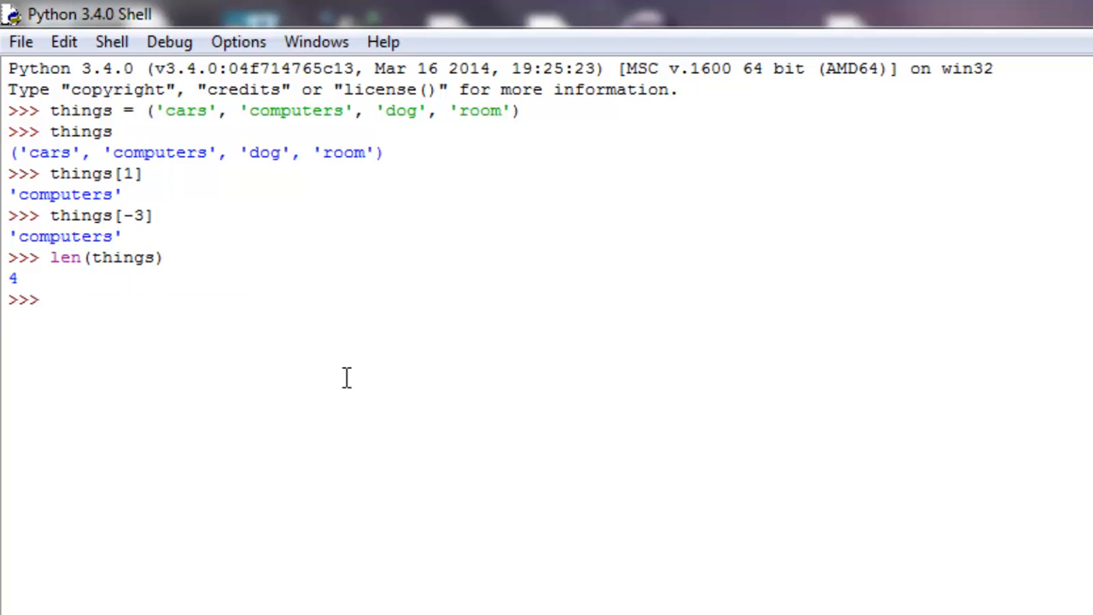
Step: Slice things[0:2] into ('cars', 'computers') and type things[2:]
type("things")
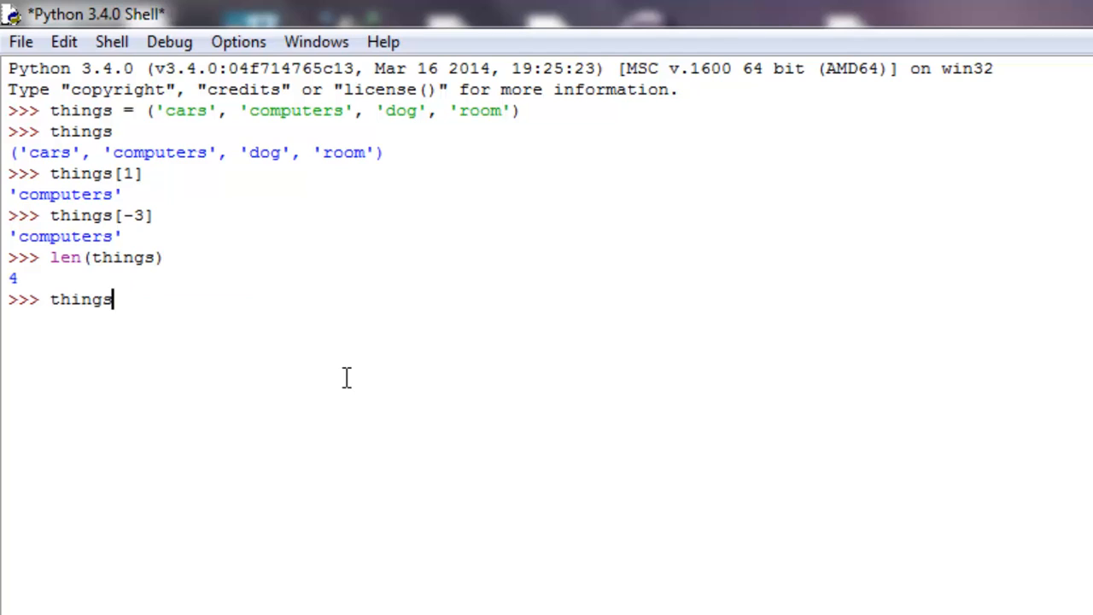
type("[0:")
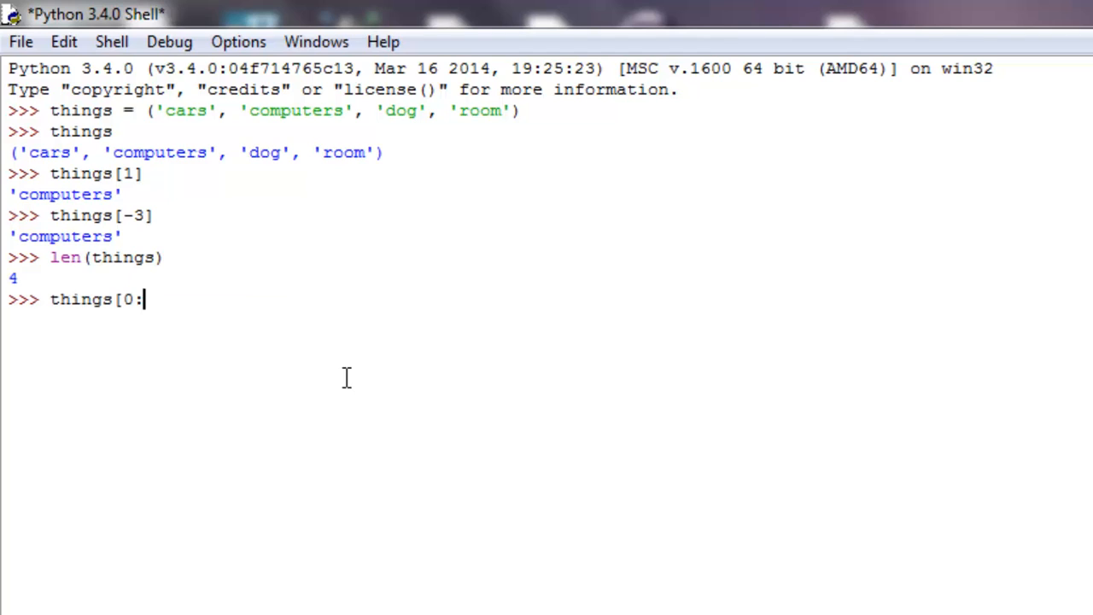
type("2")
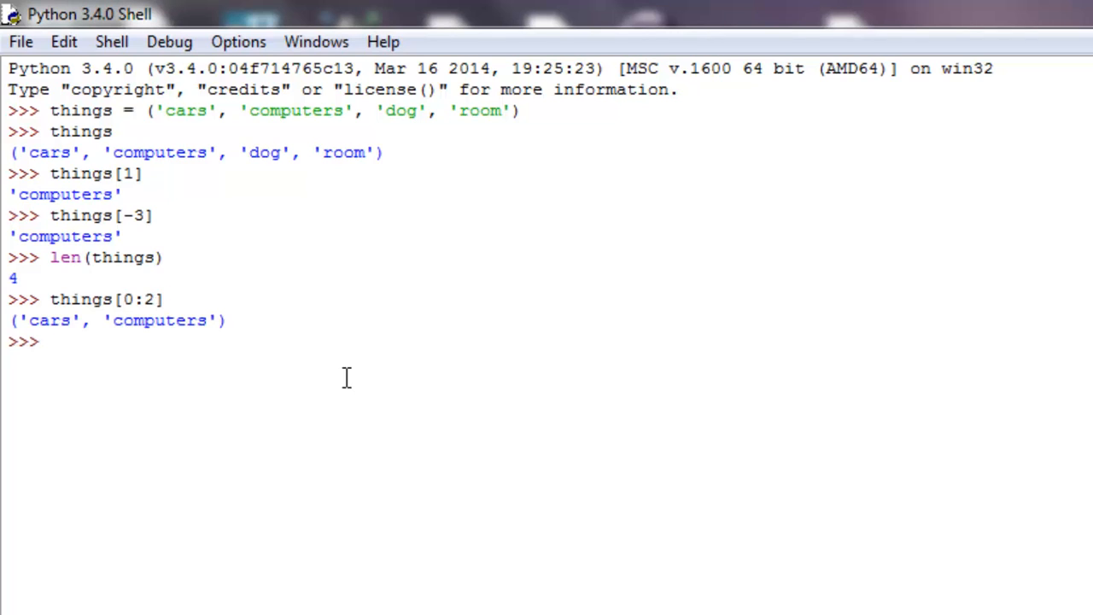
type("things")
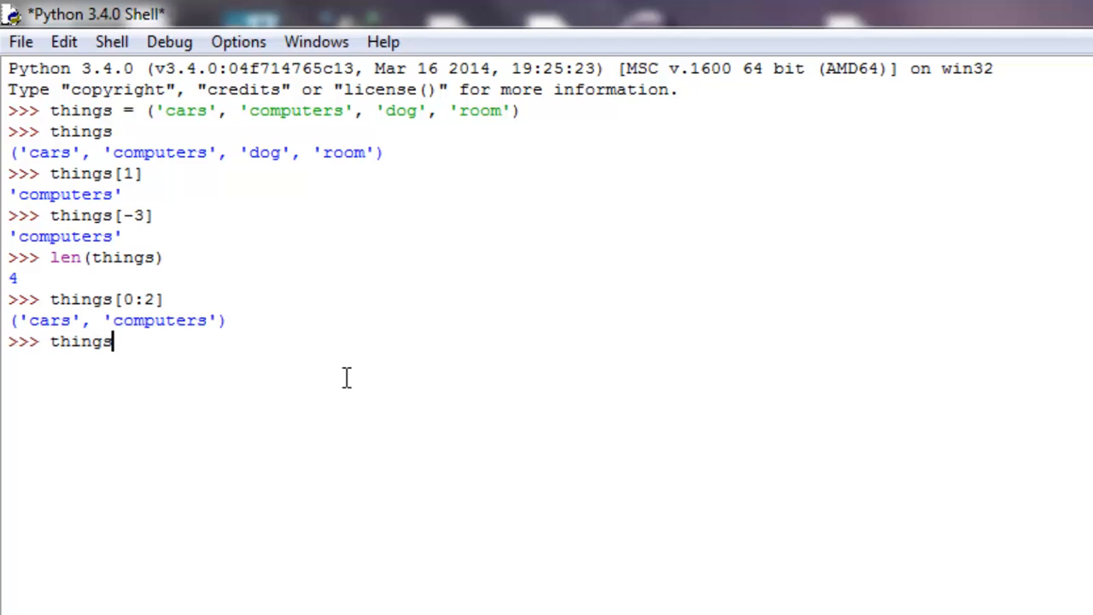
type("[2")
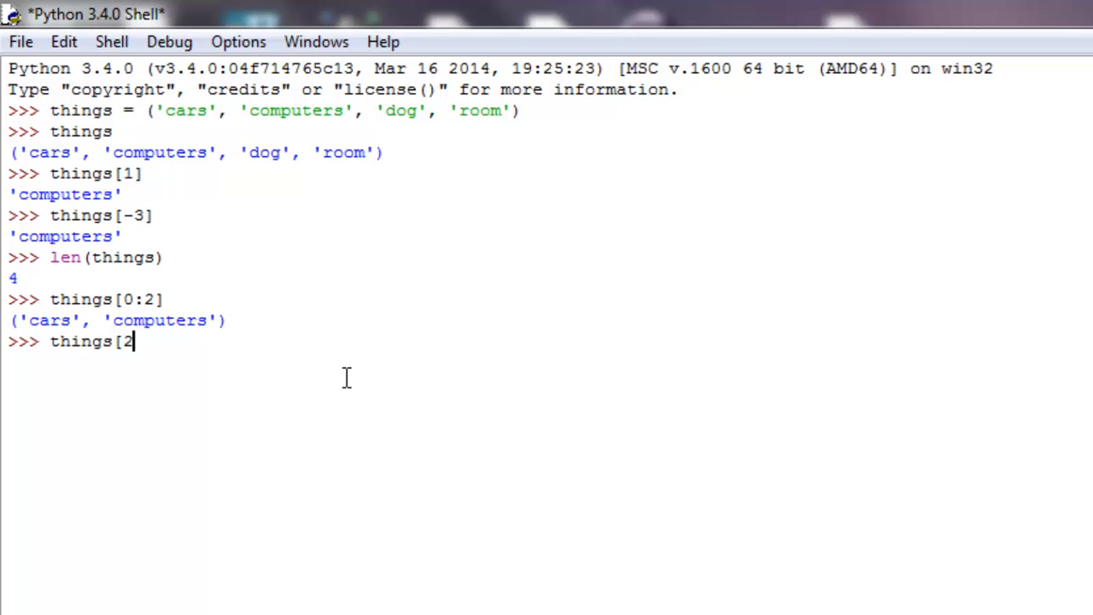
type(":")
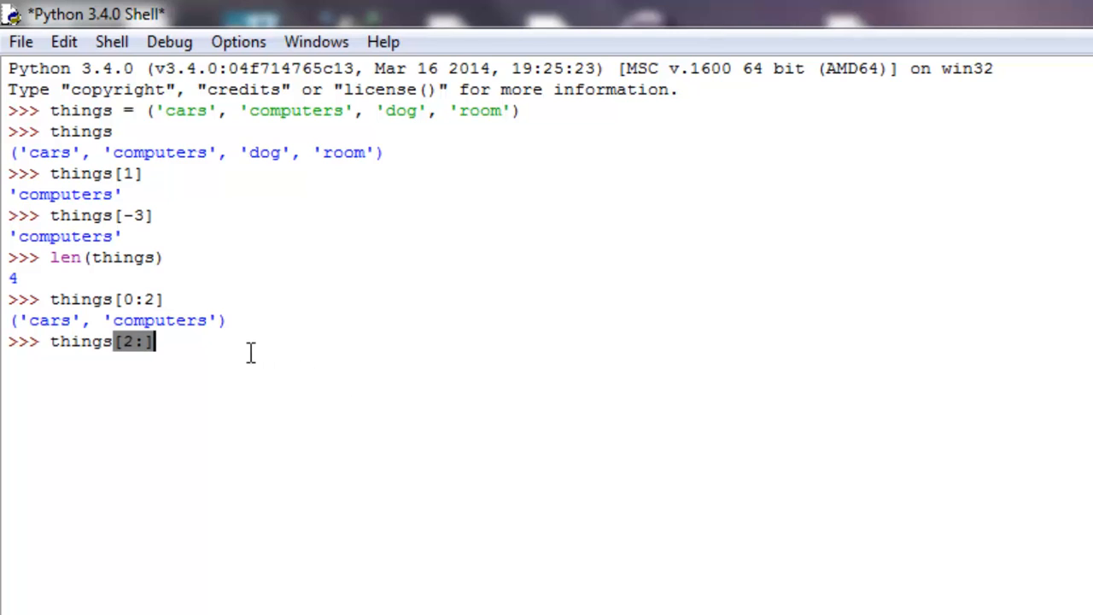
mouse_move(192, 341)
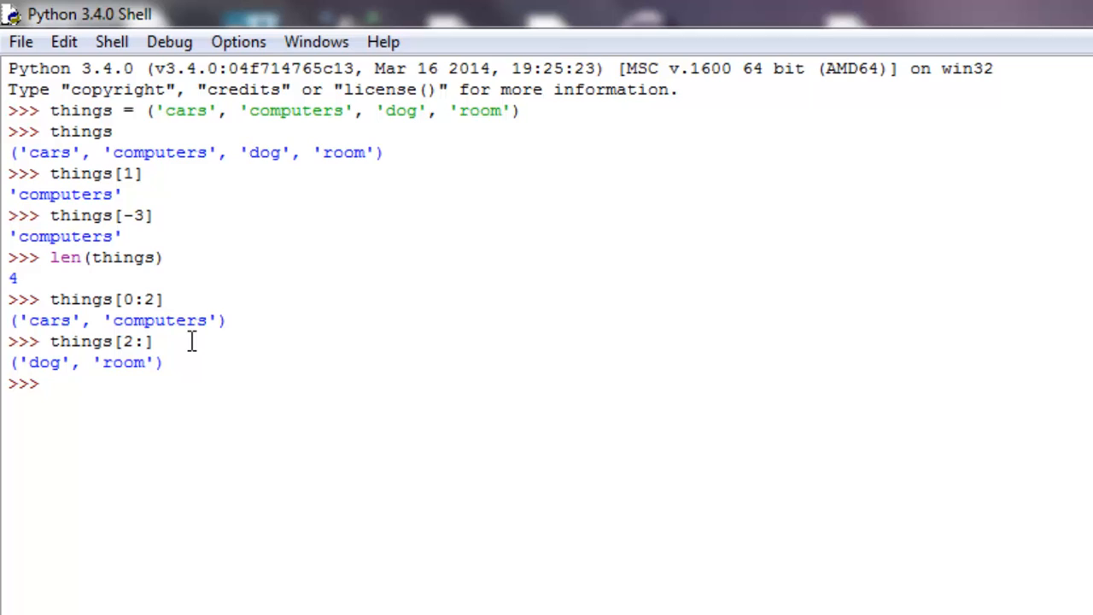
Step: Evaluate things * 2 to repeat the four items twice
type("things")
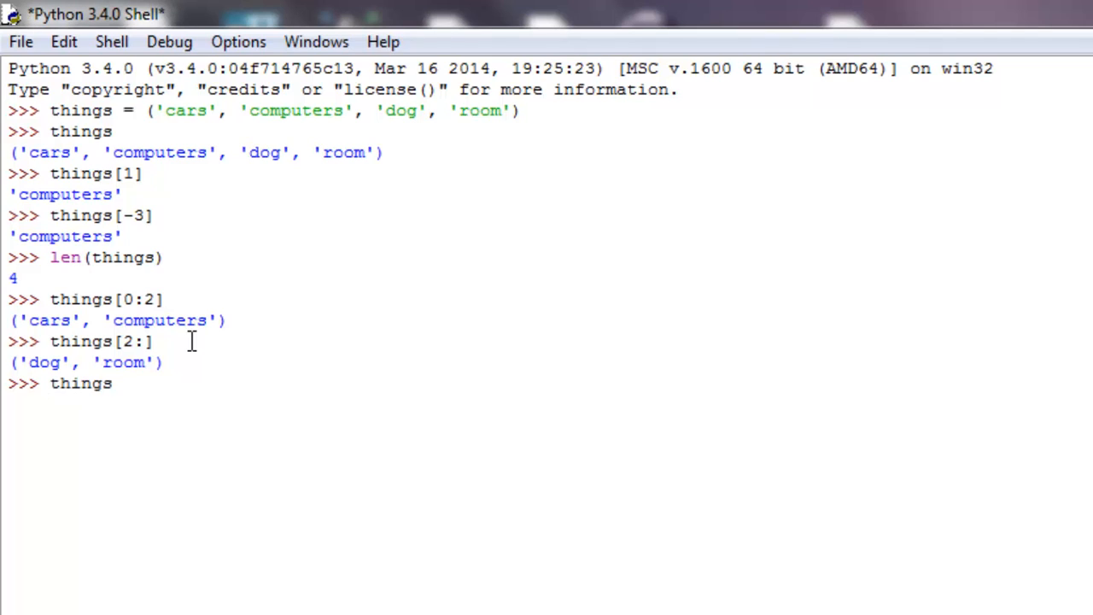
type("*")
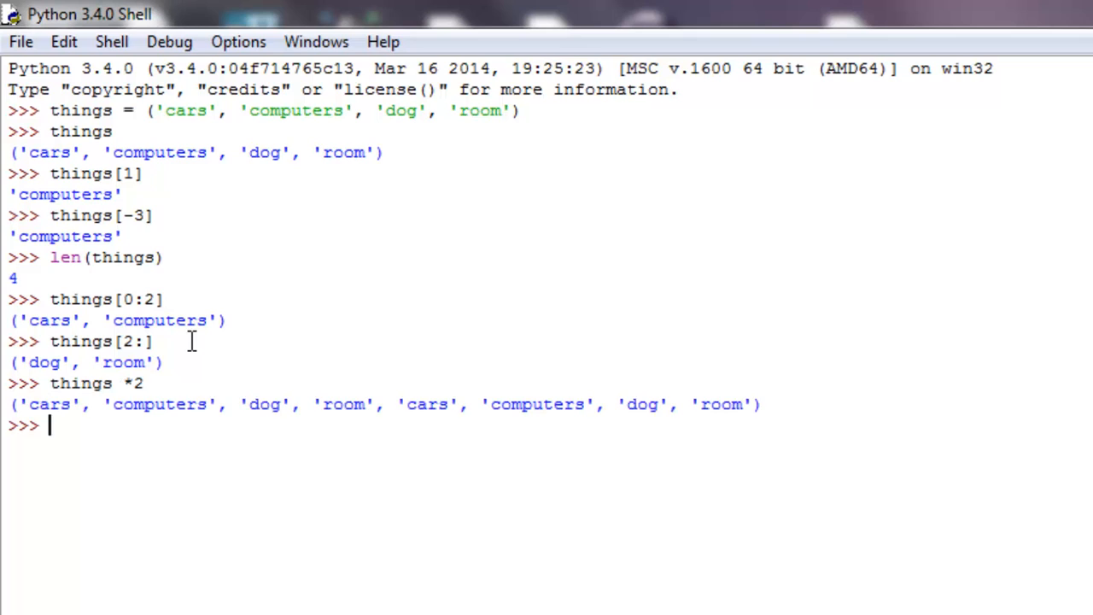
mouse_move(298, 404)
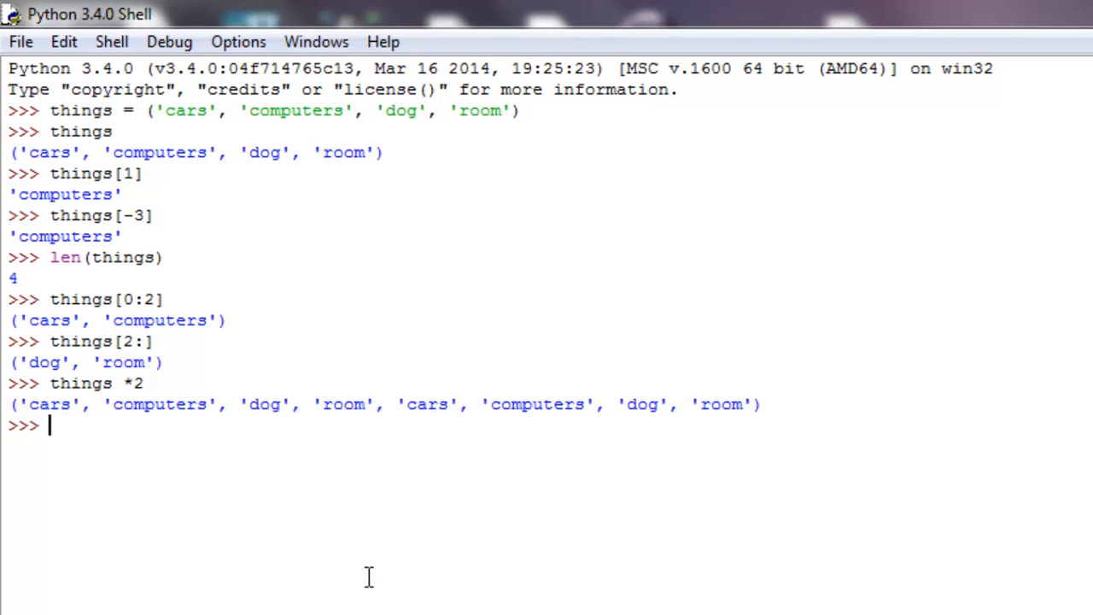
Step: Define names1 = ('mike', 'john')
type("names1")
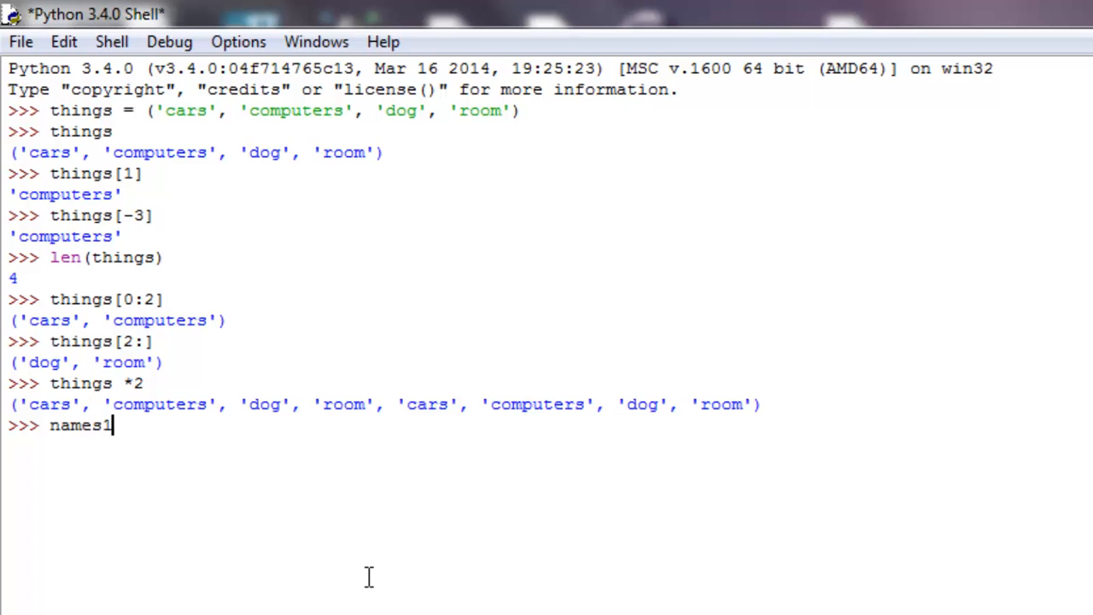
type("= (")
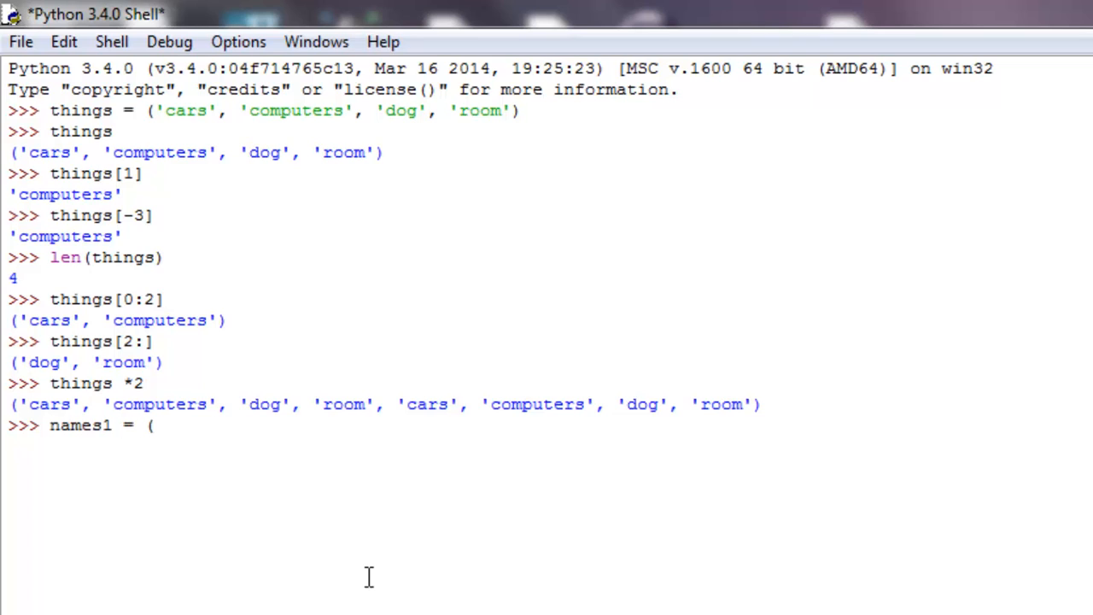
type("'mike")
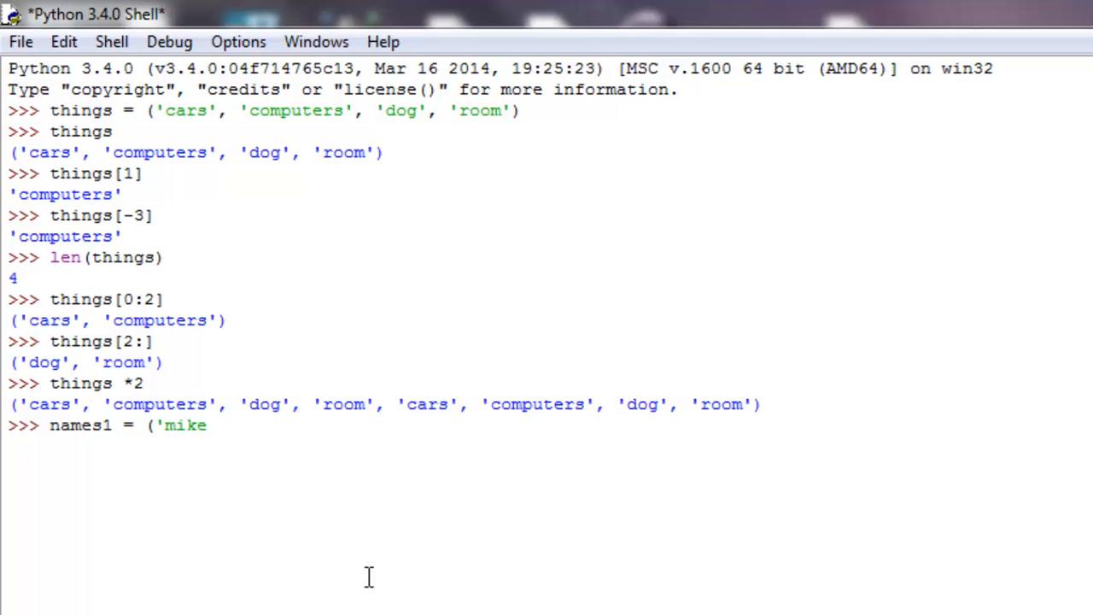
type("', '")
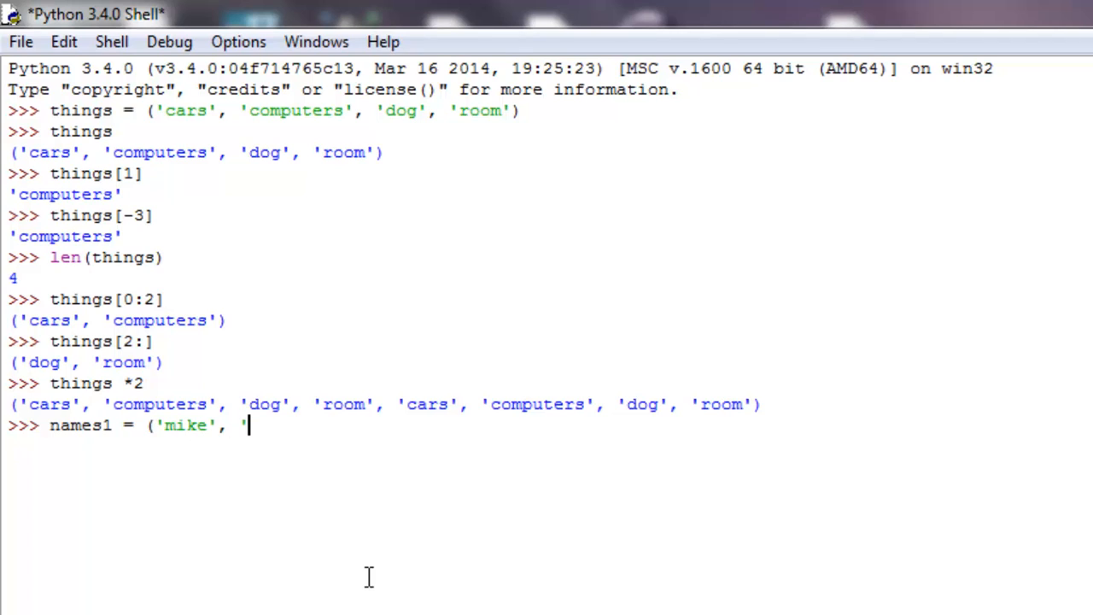
type("'john'")
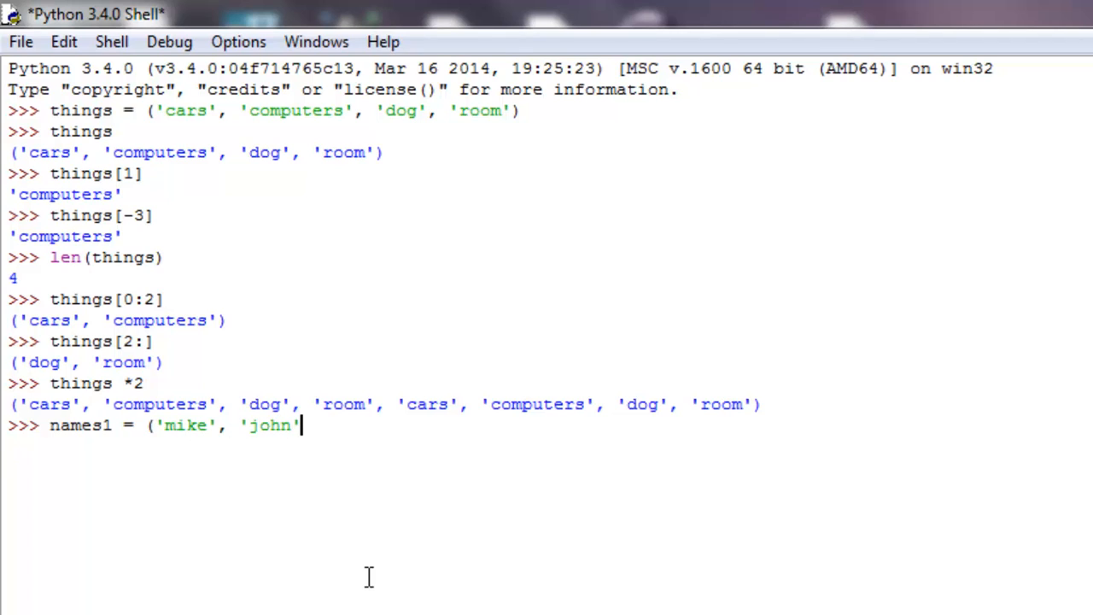
key("enter")
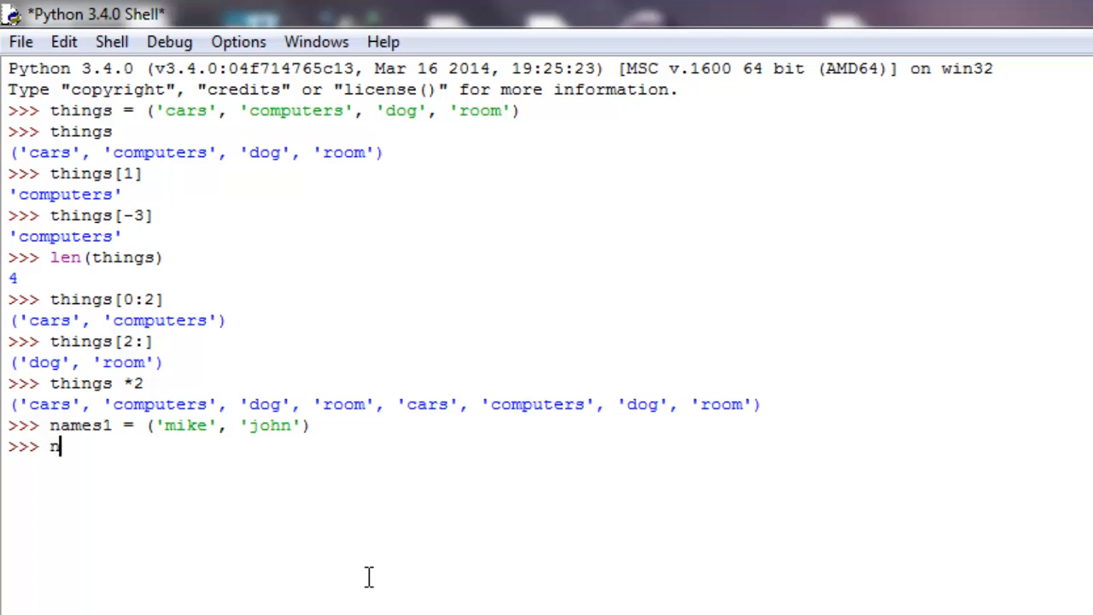
Step: Define names2 = ('joe', 'billy') and names3 = names1 + names2
type("names2 =")
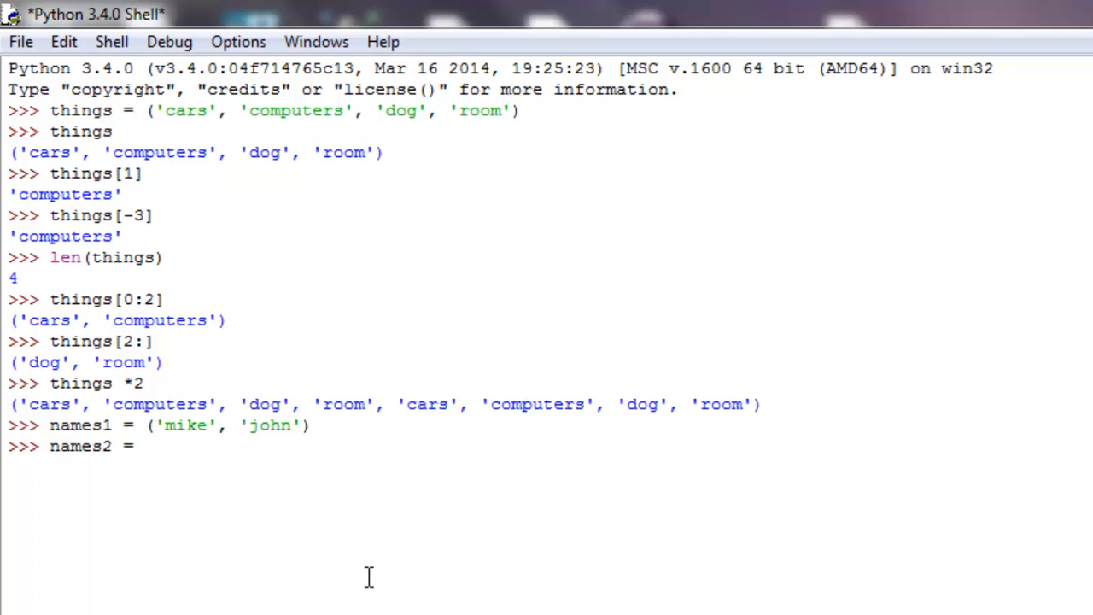
type("('")
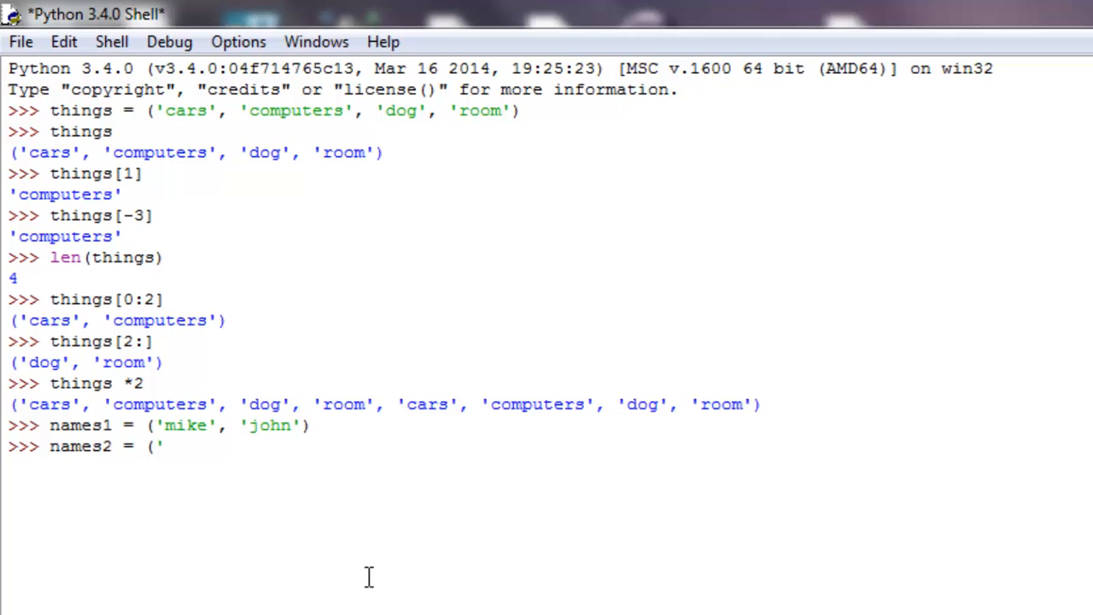
type("'joe',")
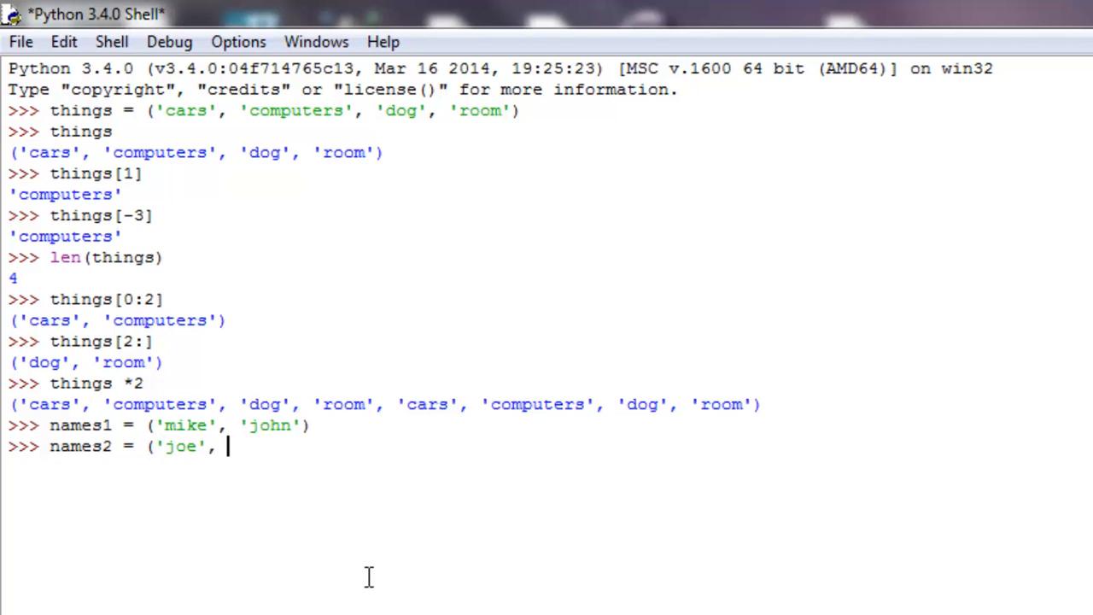
type("'billy'")
type("n")
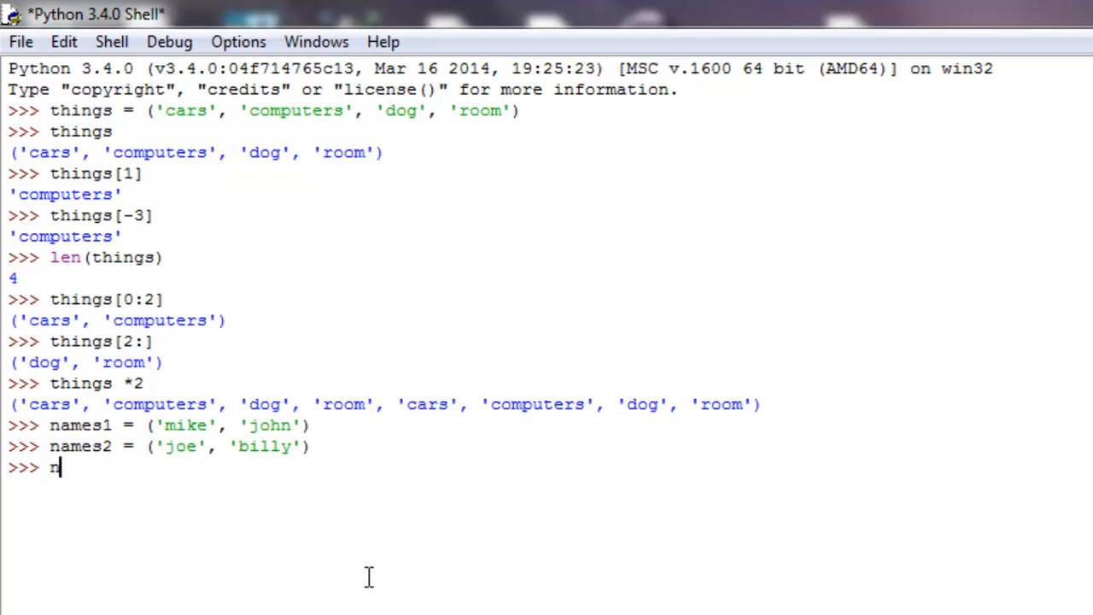
type("ames3 =")
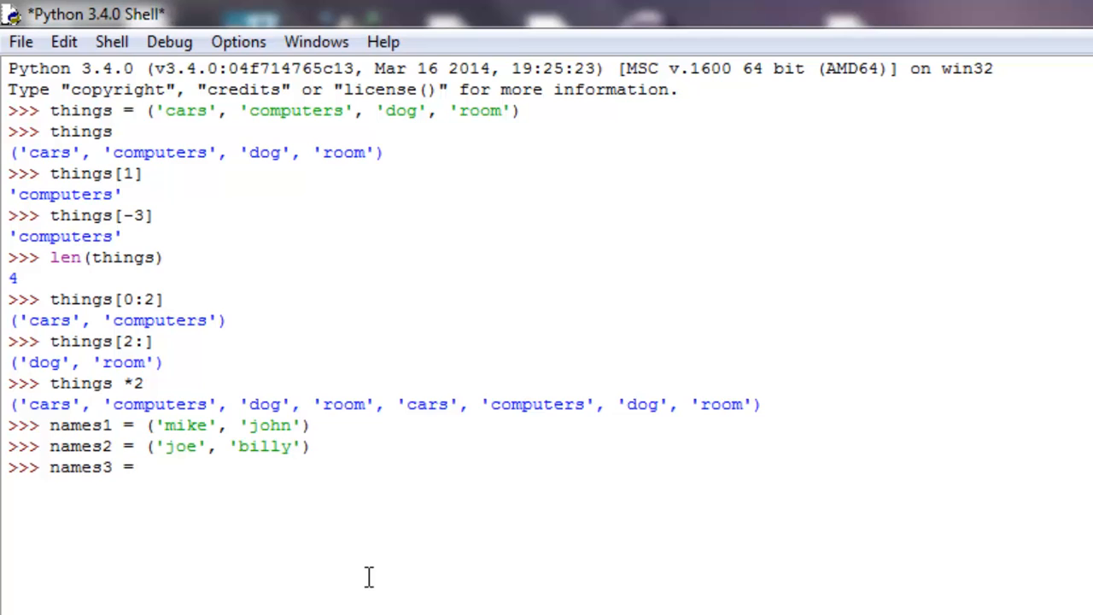
type("names1")
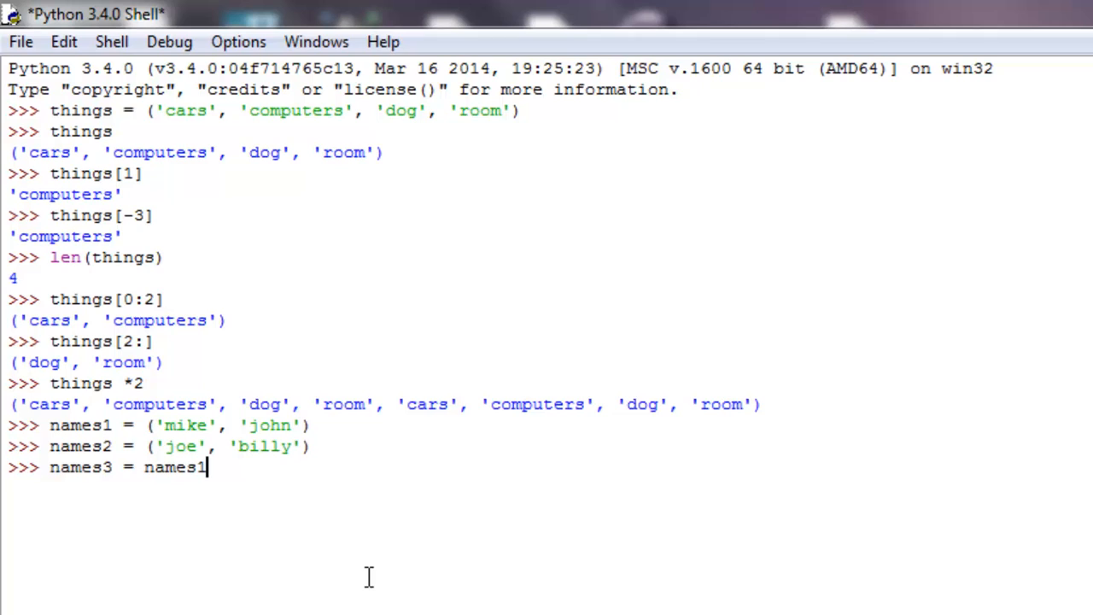
type("+ names2")
type("names3")
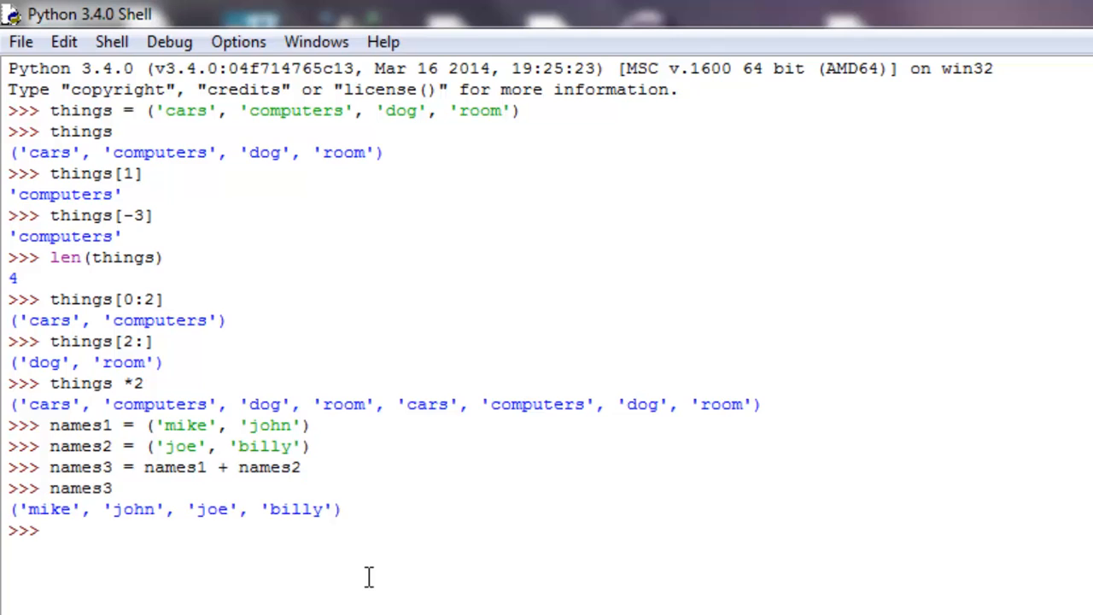
mouse_move(164, 509)
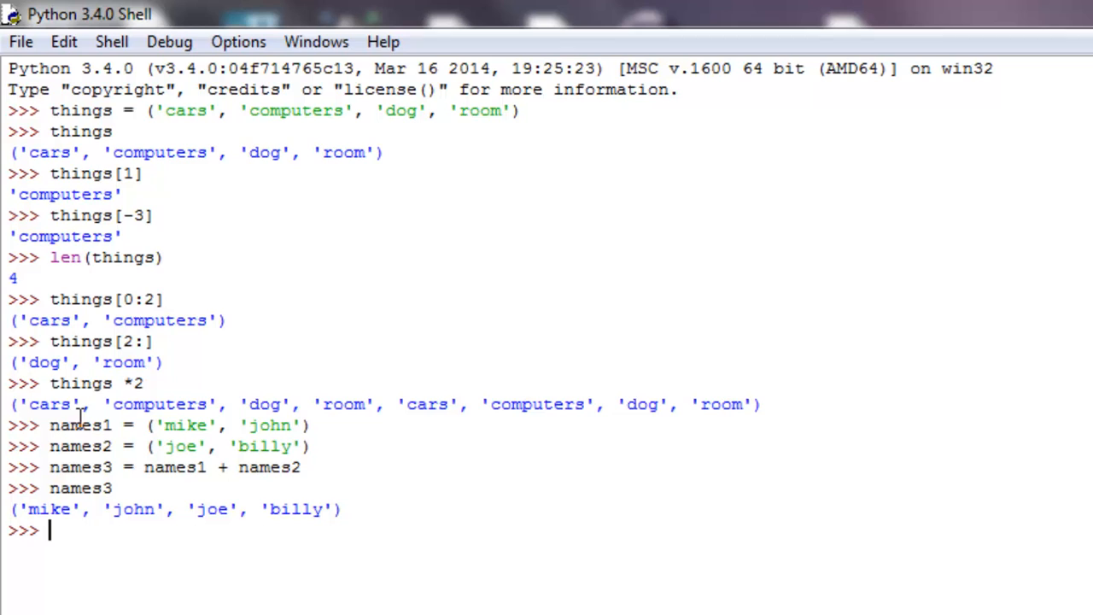
mouse_move(151, 590)
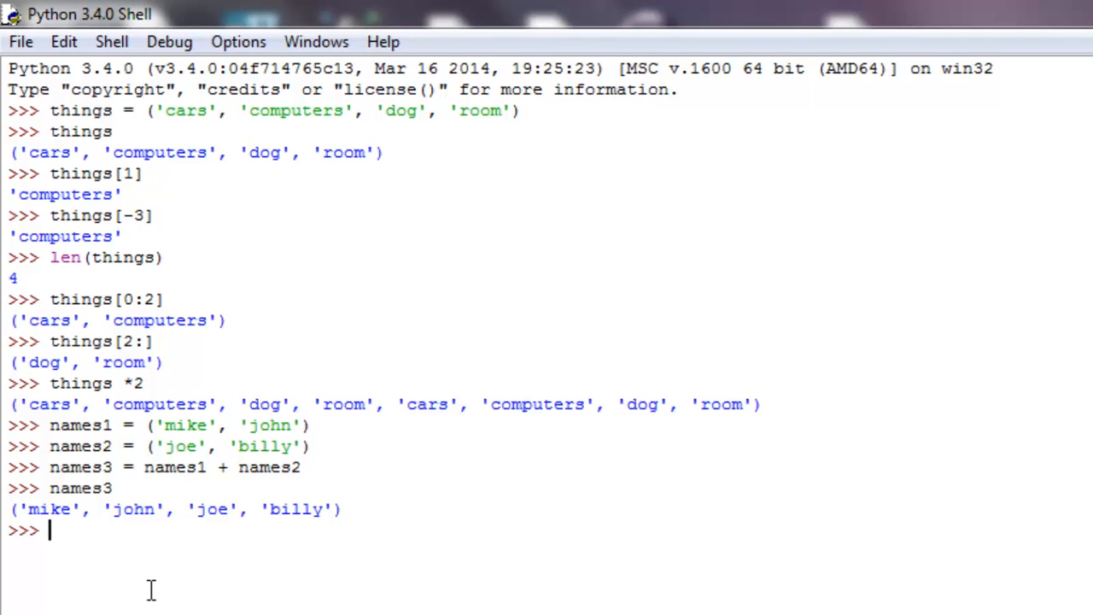
mouse_move(108, 442)
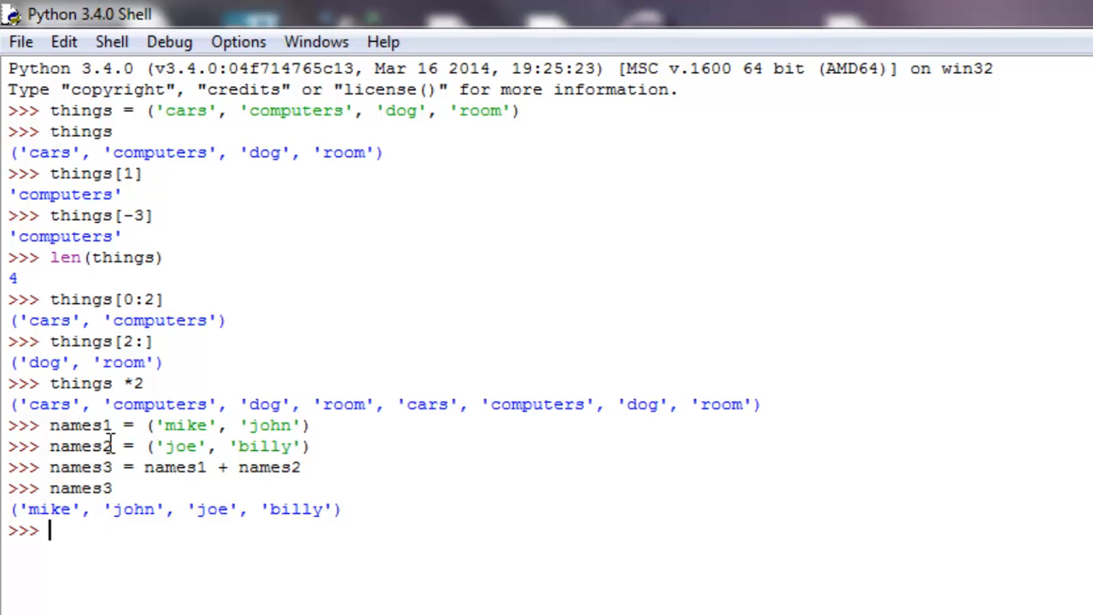